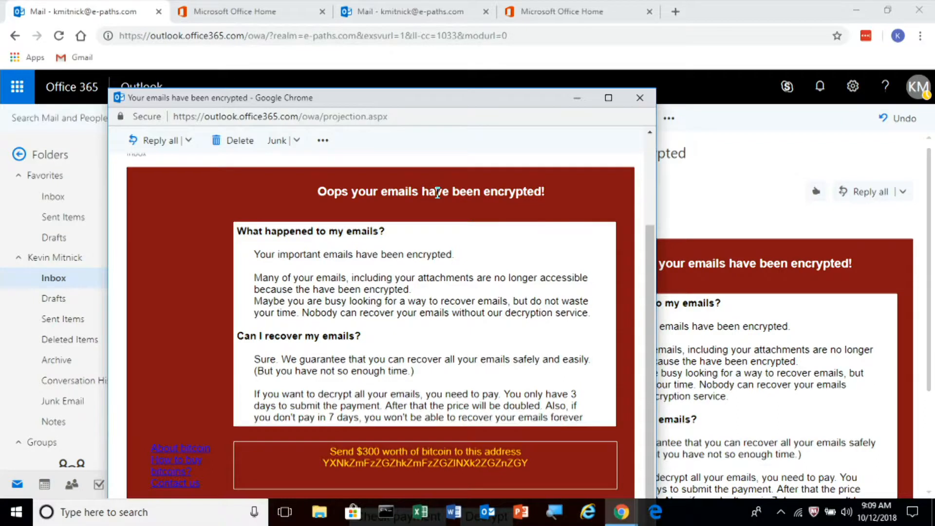
mouse_move(391, 296)
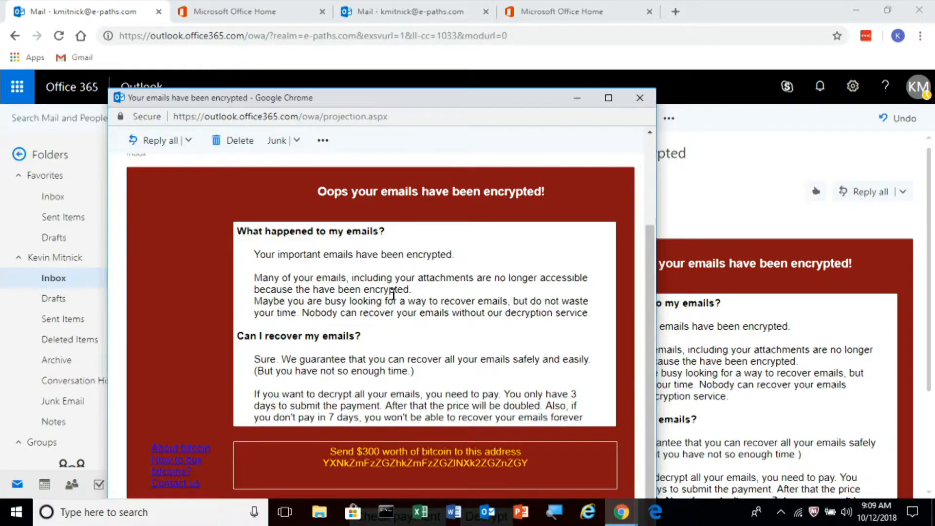